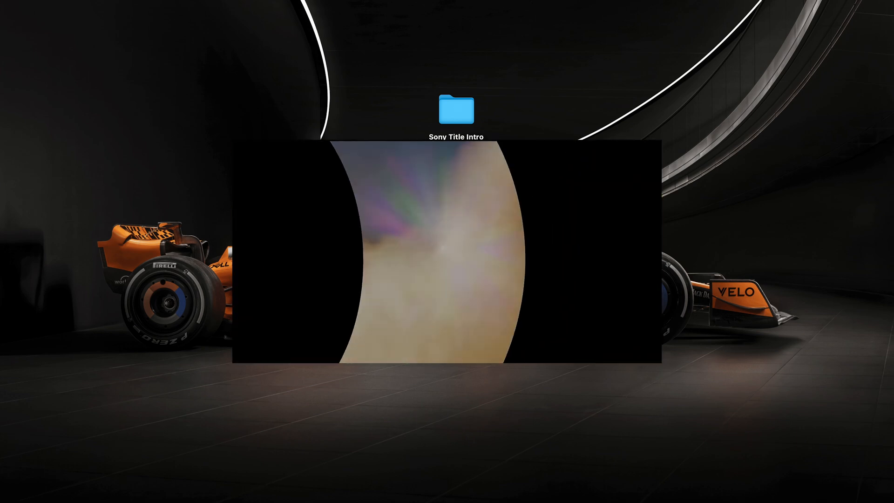
Open the Sony Title Intro Effect folder revealing its Asset and Project Files subfolders
double_click(456, 108)
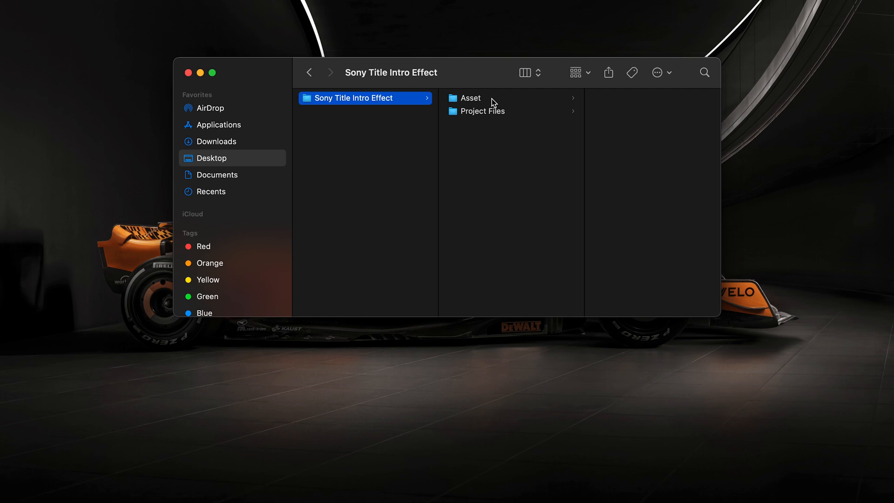
click(469, 98)
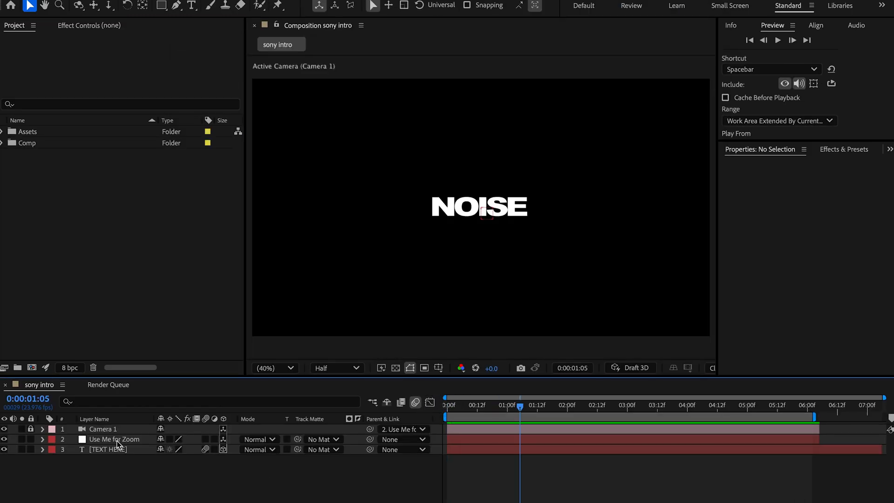
Retype the [TEXT HERE] title layer as SONY in Arial Black and queue it for render
click(108, 449)
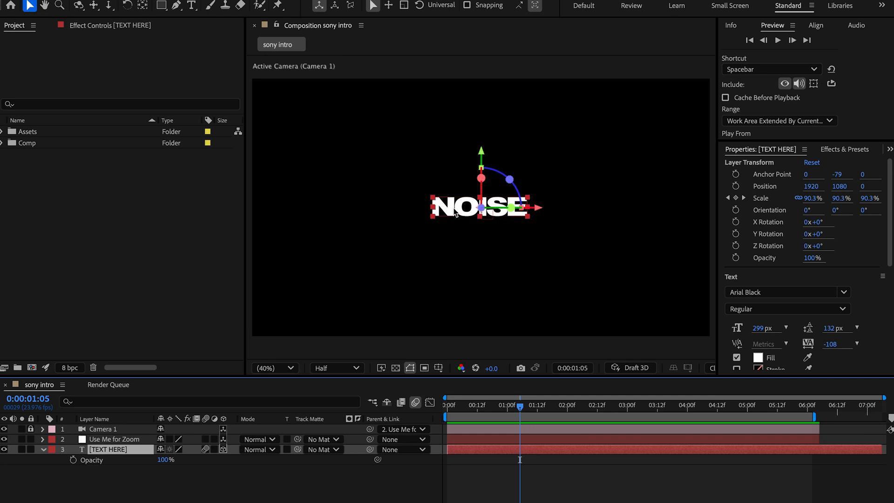
scroll(down, 3)
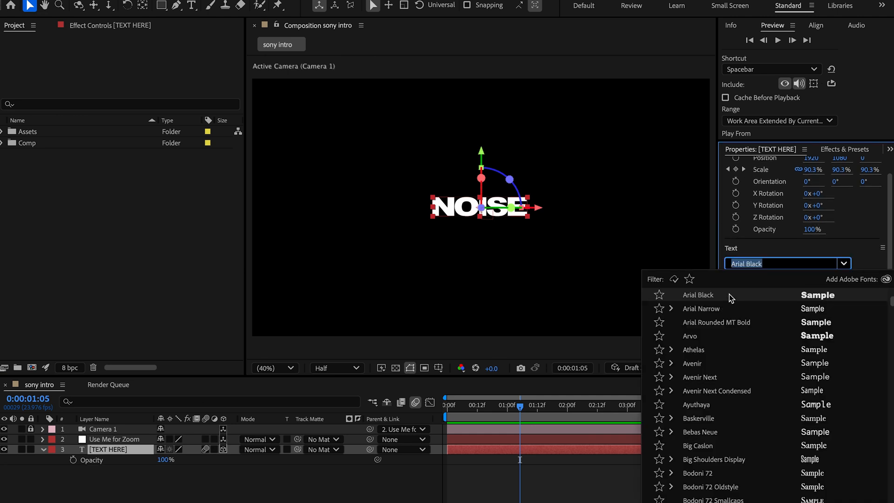
click(696, 296)
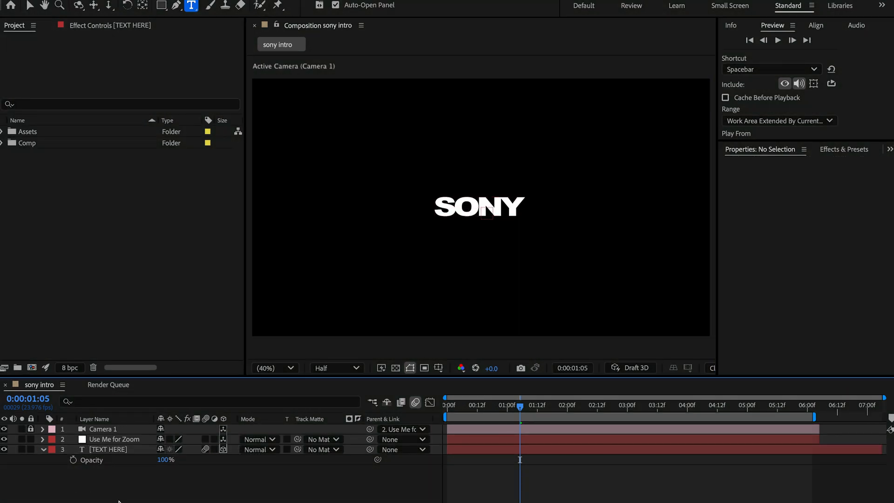
click(16, 6)
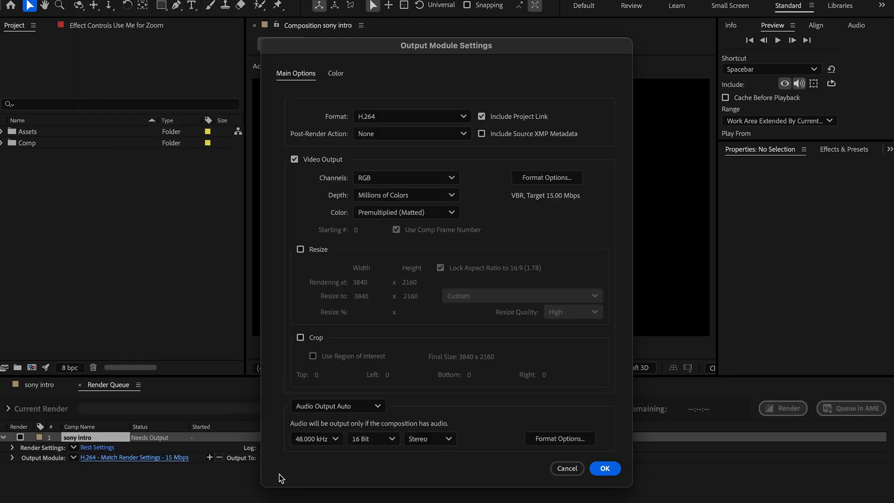
Keep H.264 format, switch Performance to Software Encoding and set Target Bitrate to 45 Mbps
click(410, 116)
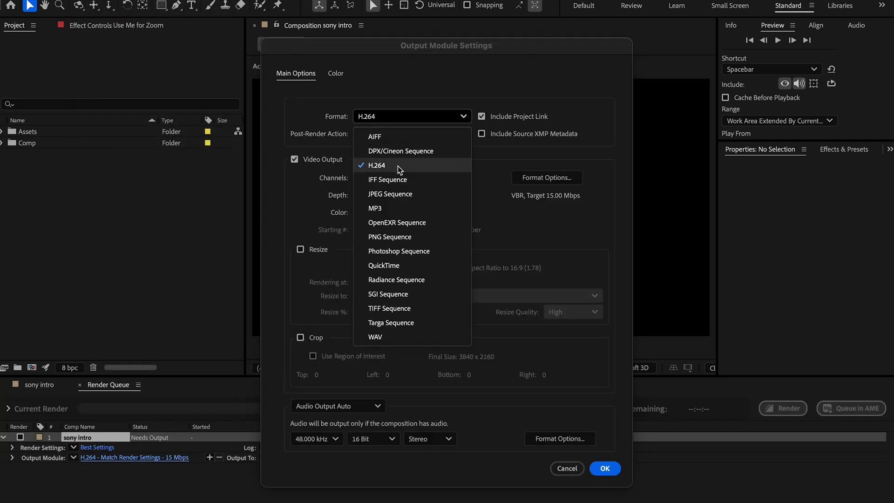
click(376, 165)
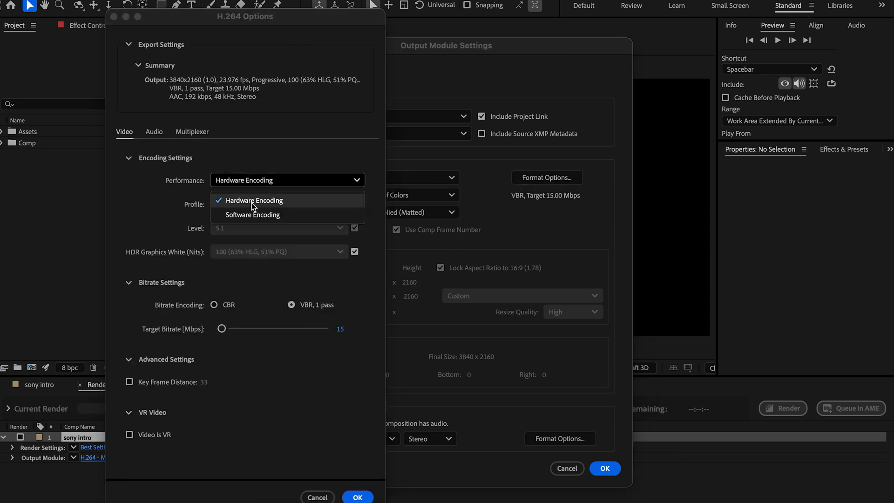
click(252, 214)
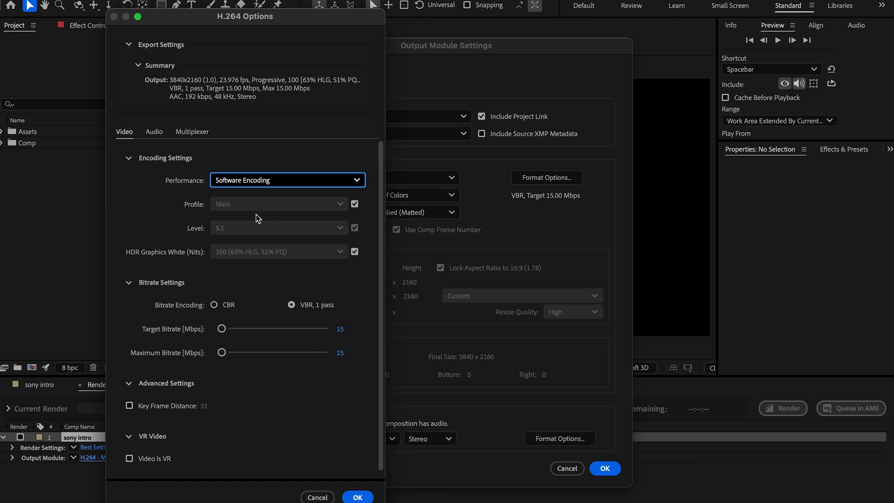
click(350, 329)
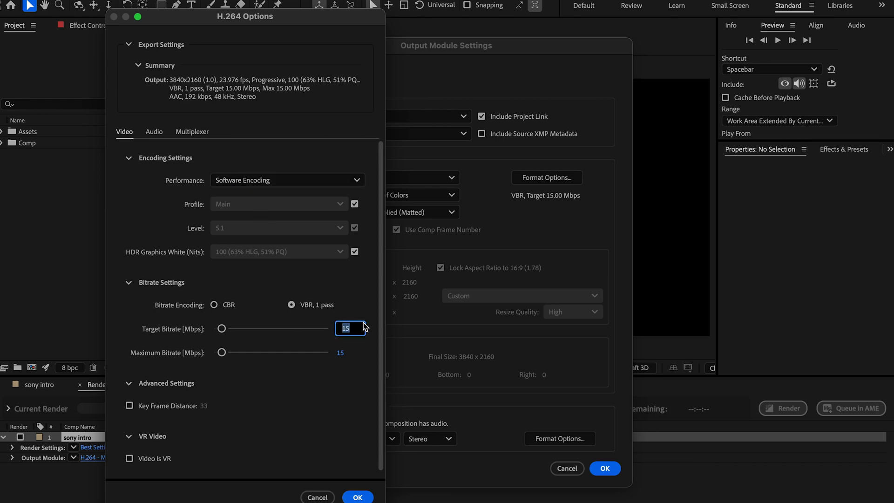
text(45)
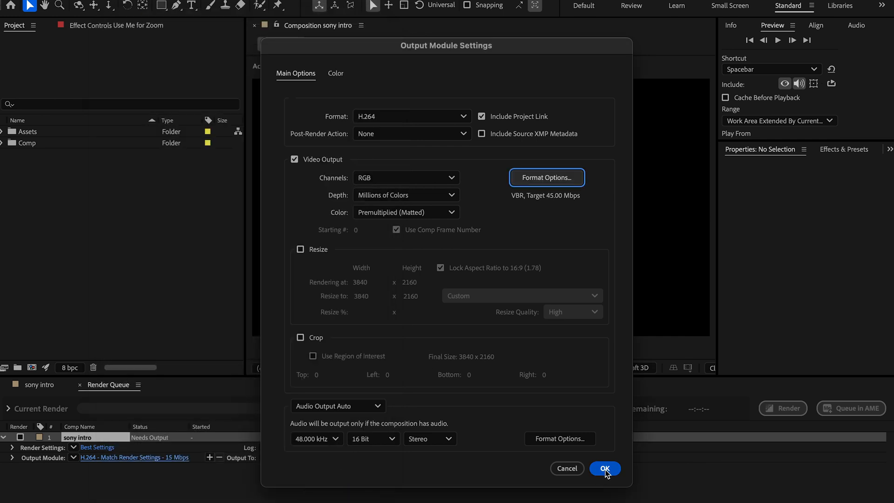
Confirm output settings, save as sony intro.mp4 in the Asset folder and start rendering
click(604, 469)
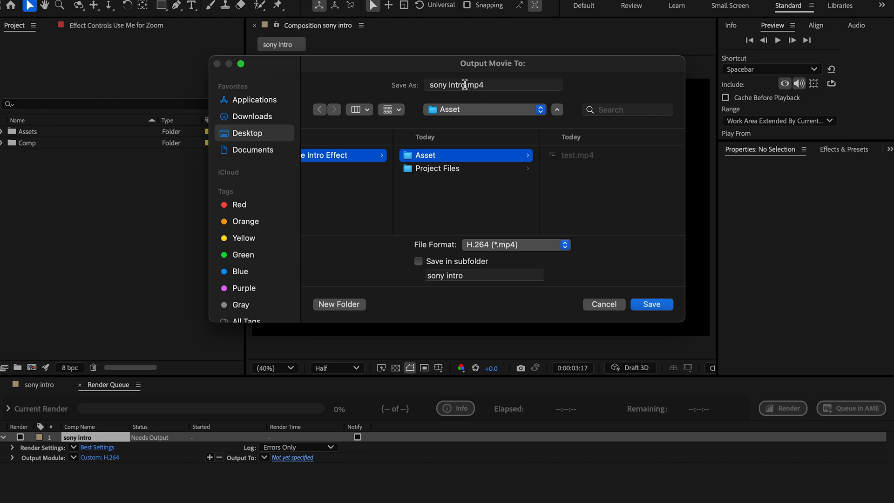
click(652, 304)
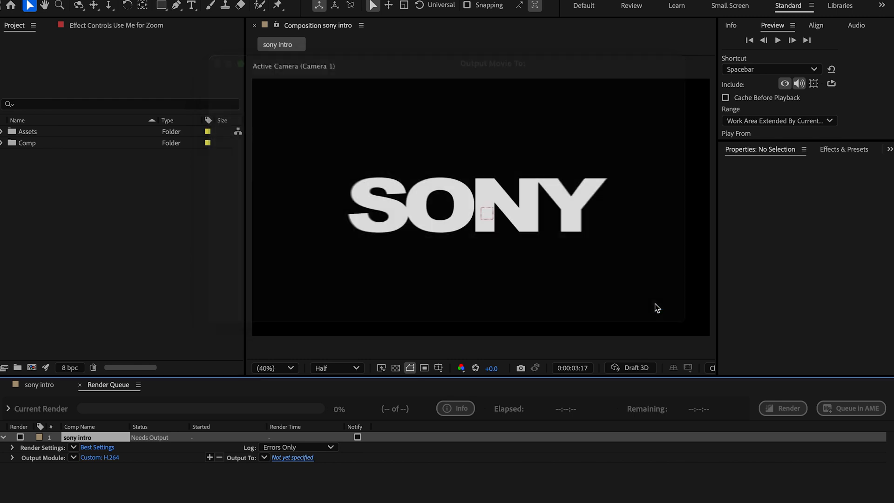
click(782, 408)
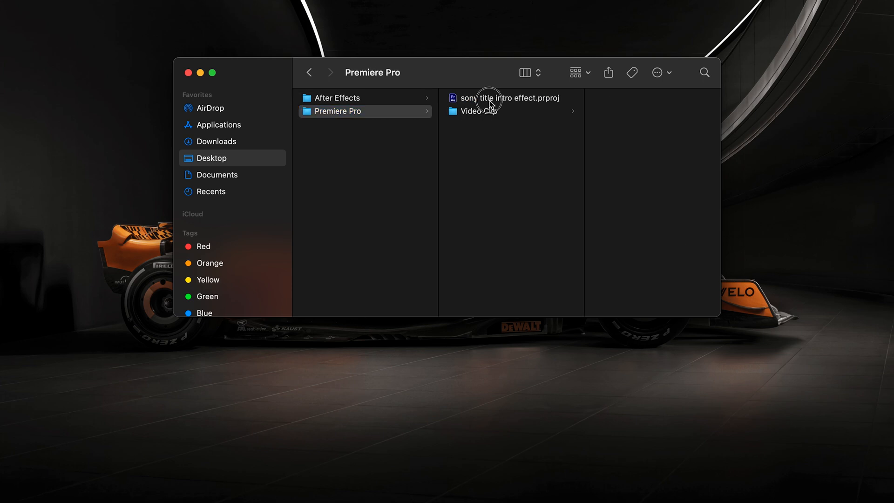
Open sony title intro effect.prproj from the Project Files > Premiere Pro folder
double_click(506, 98)
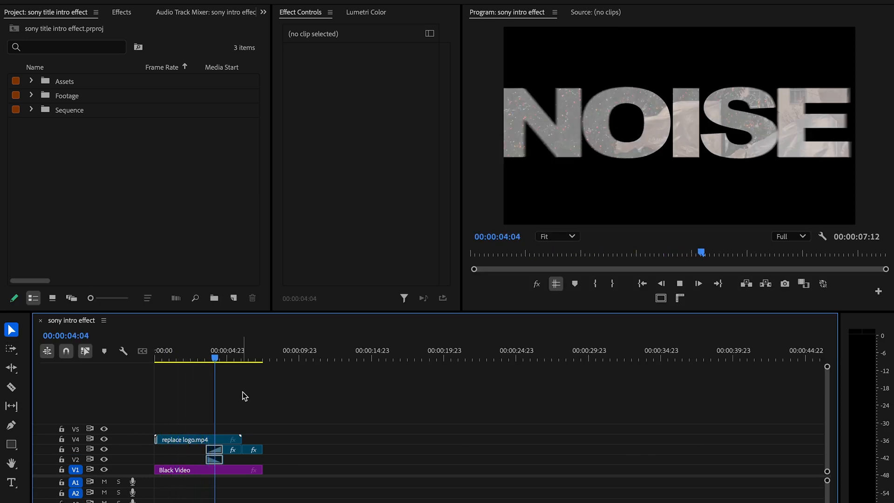
Replace footage on replace logo.mp4 in the Assets bin with the rendered sony intro.mp4
click(32, 81)
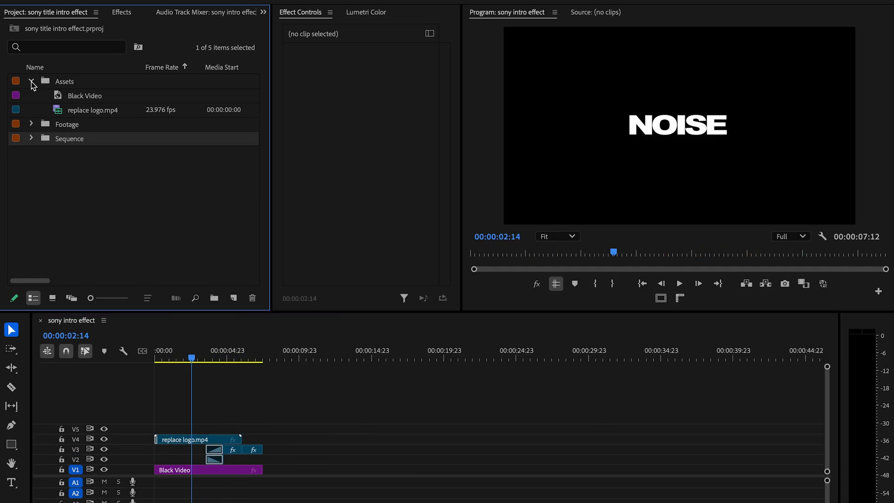
right_click(93, 110)
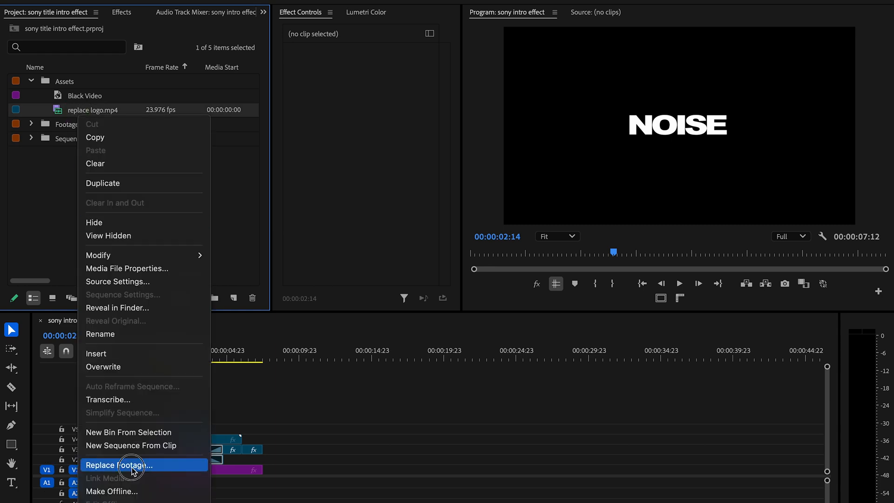
click(118, 465)
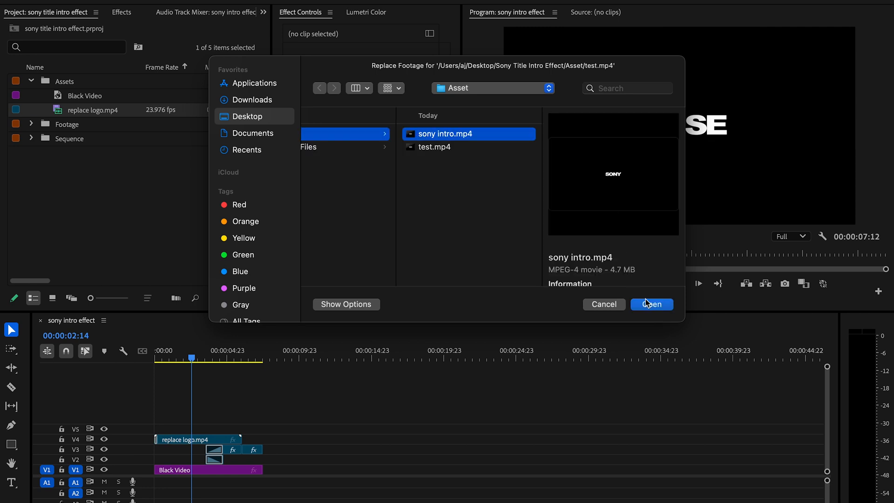
click(651, 304)
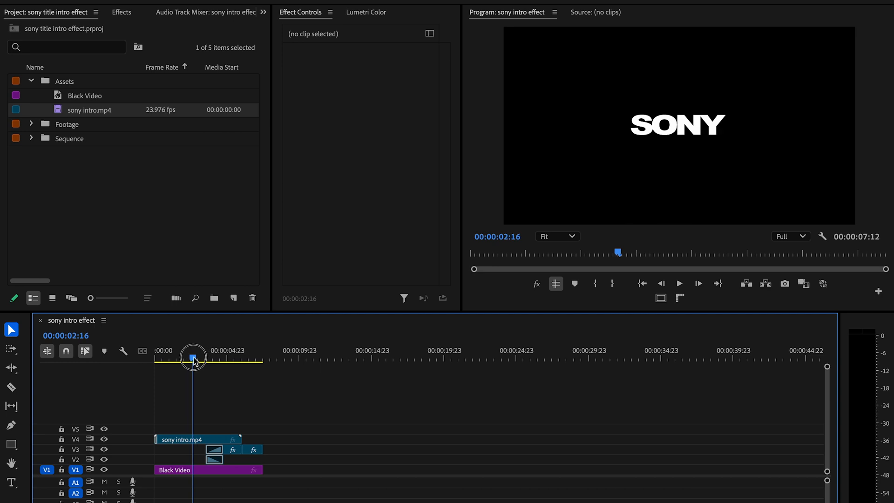
right_click(98, 138)
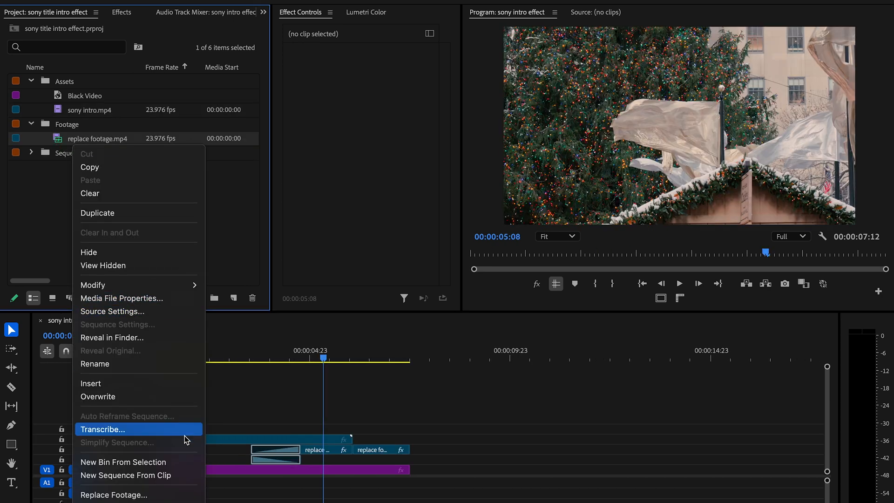
click(114, 495)
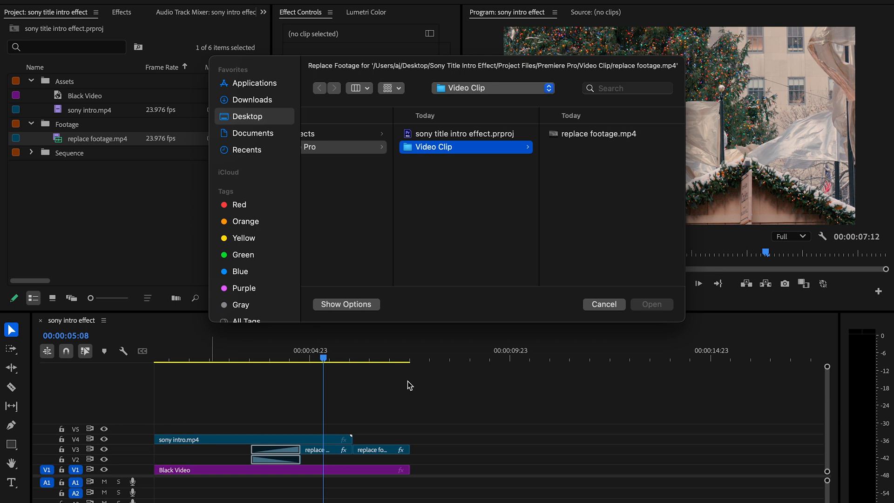
click(651, 303)
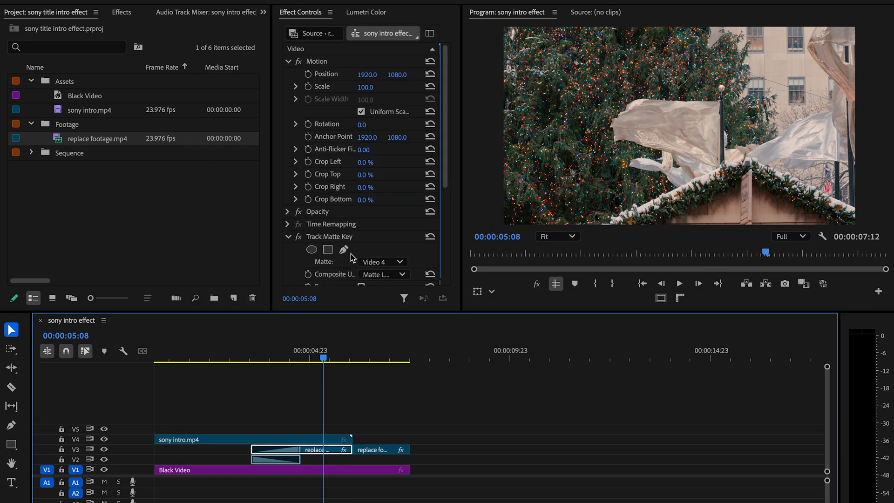
scroll(down, 3)
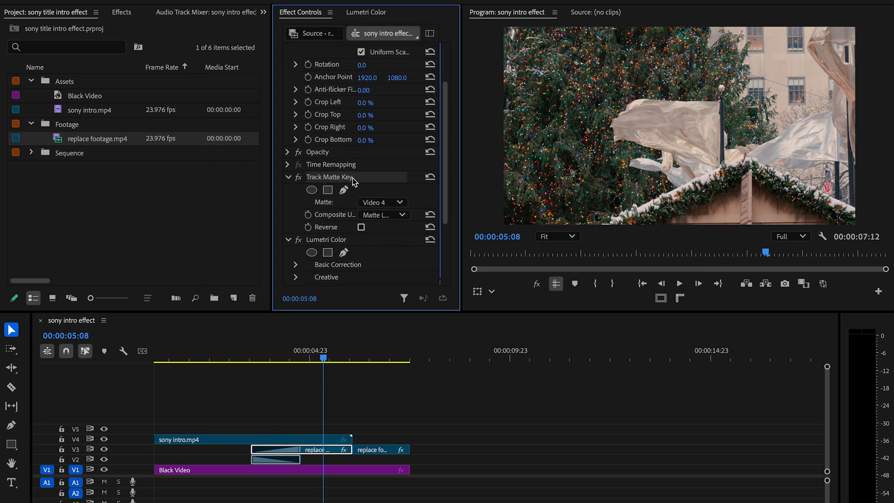
click(382, 202)
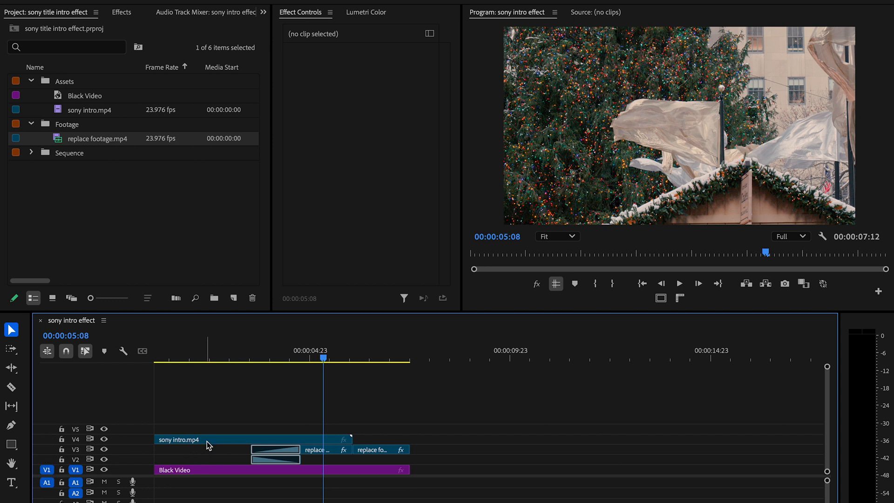
click(302, 449)
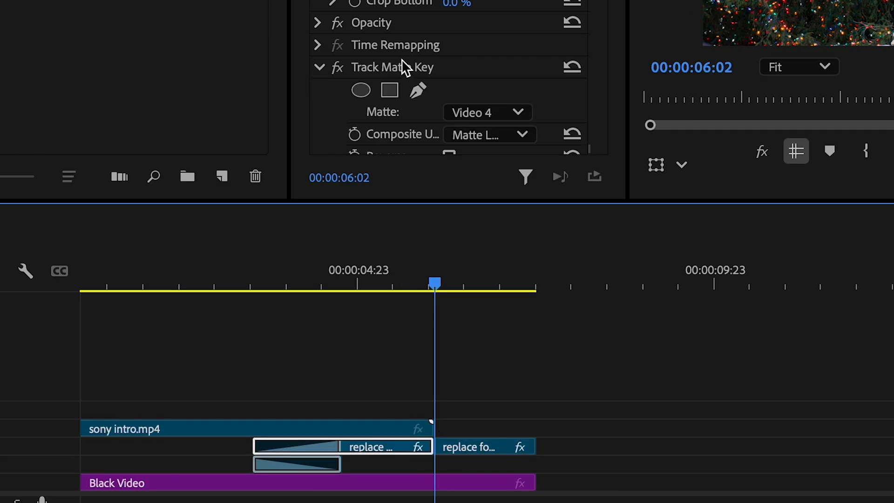
click(484, 446)
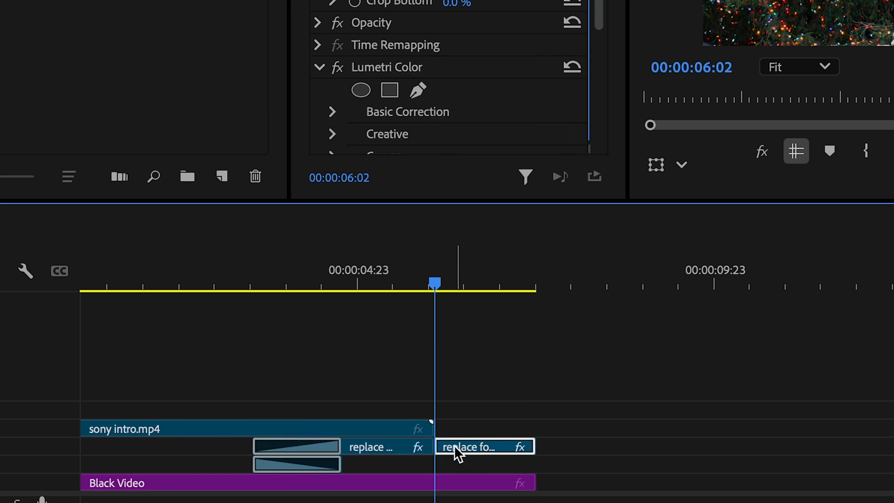